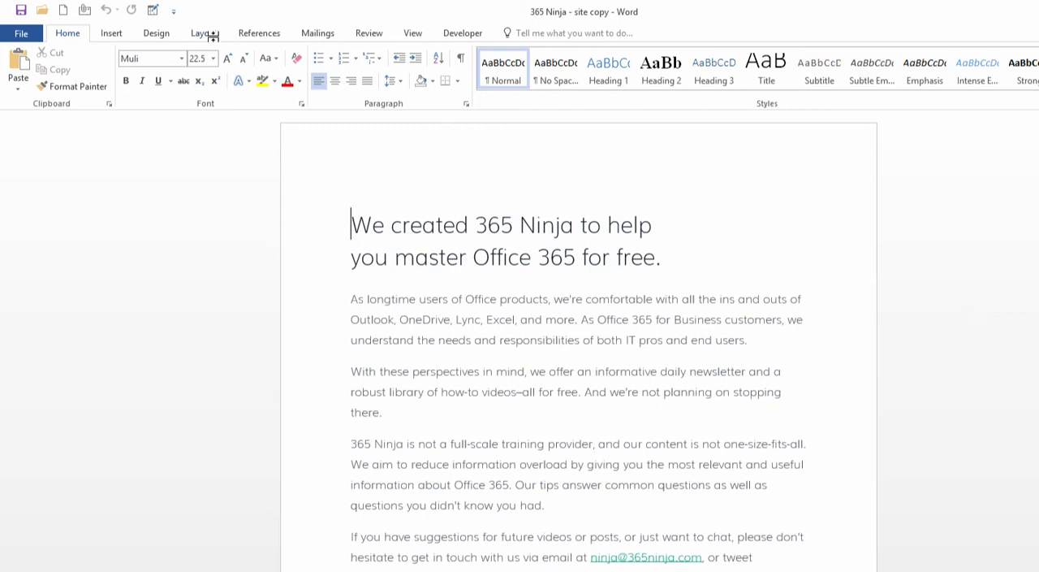
Step: Show the Layout ribbon for the 365 Ninja site copy document
click(205, 32)
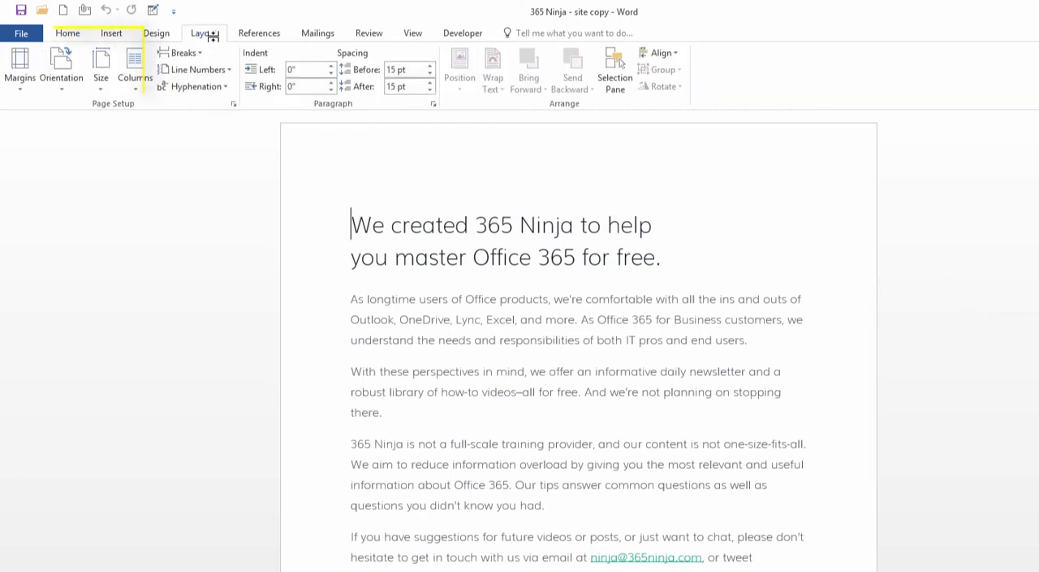
mouse_move(100, 65)
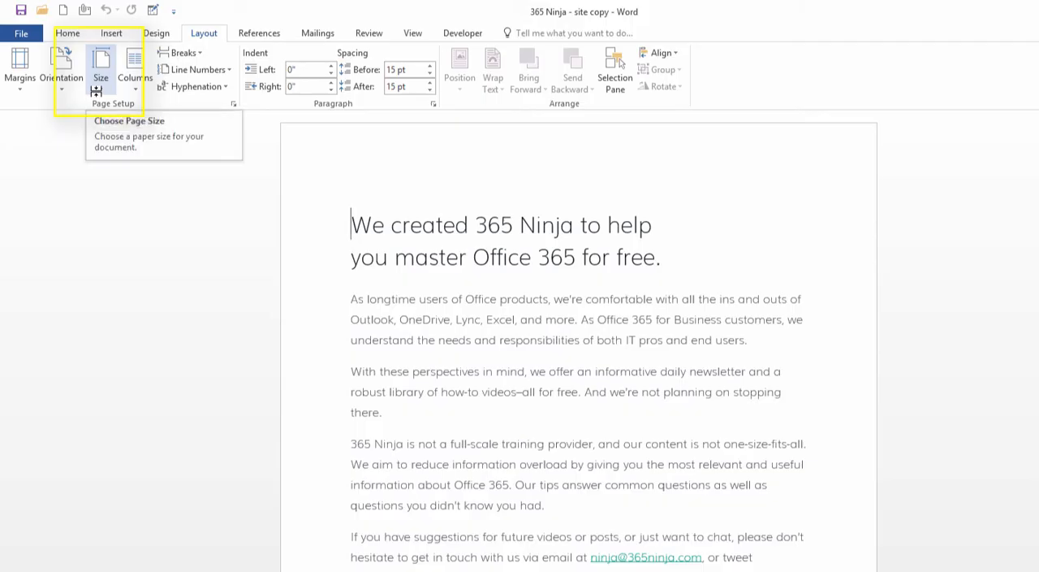
Step: Choose a different preset paper size from the Size list so the pages re-render
click(101, 68)
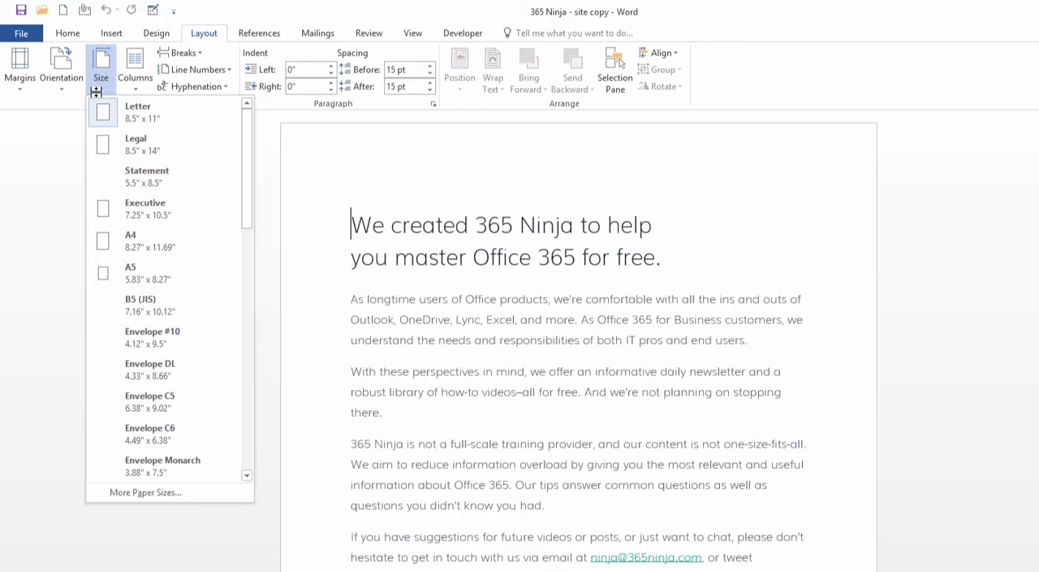
mouse_move(136, 143)
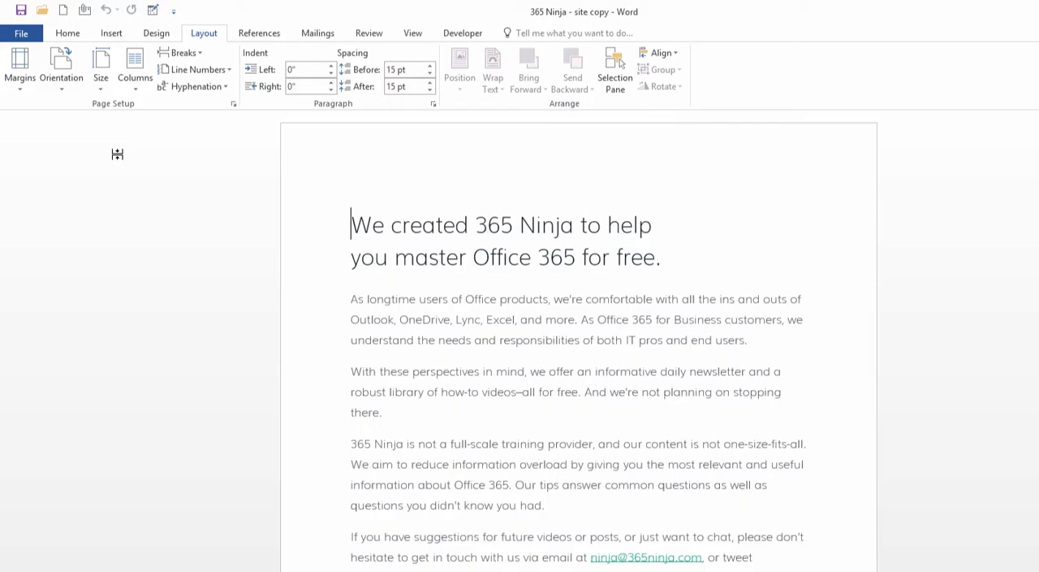
scroll(down, 3)
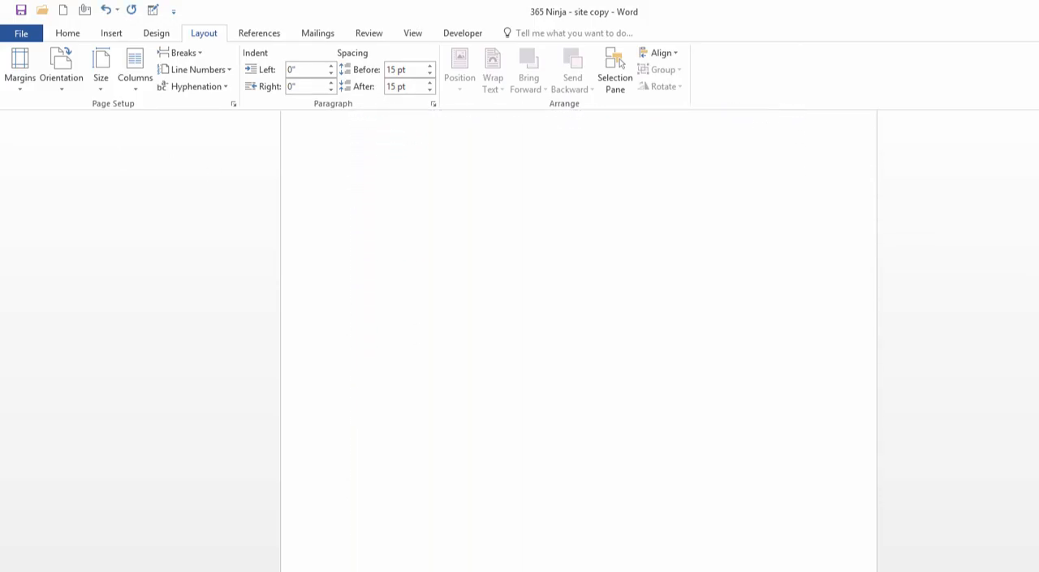
mouse_move(101, 65)
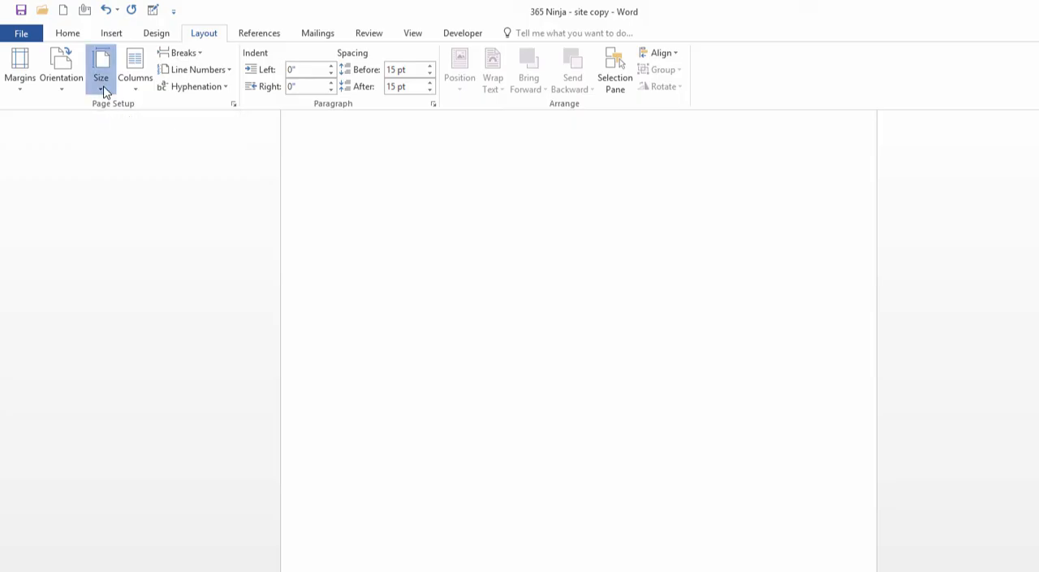
Step: Review how the text reflowed onto the narrower pages
click(104, 73)
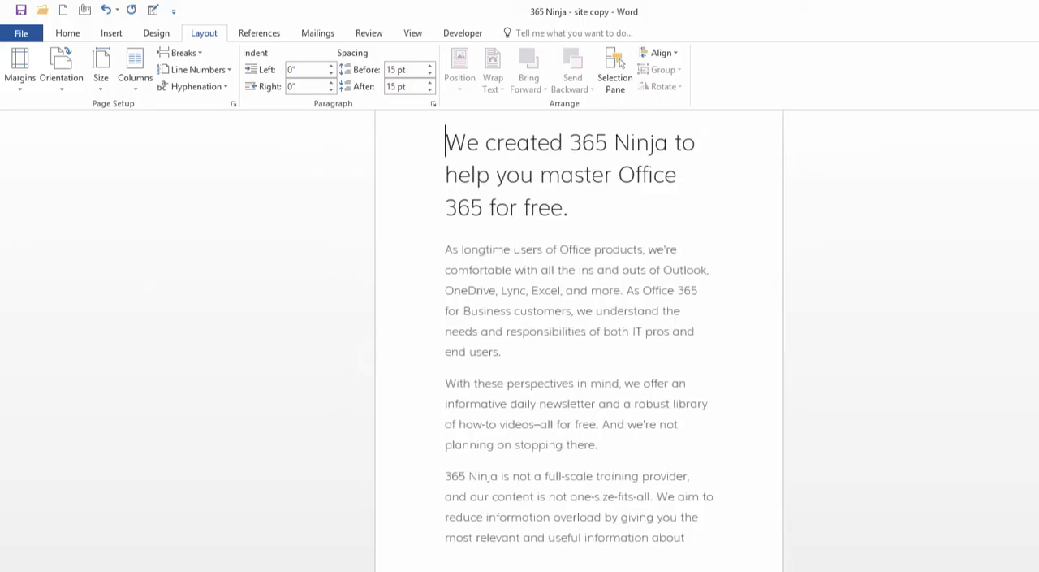
scroll(down, 3)
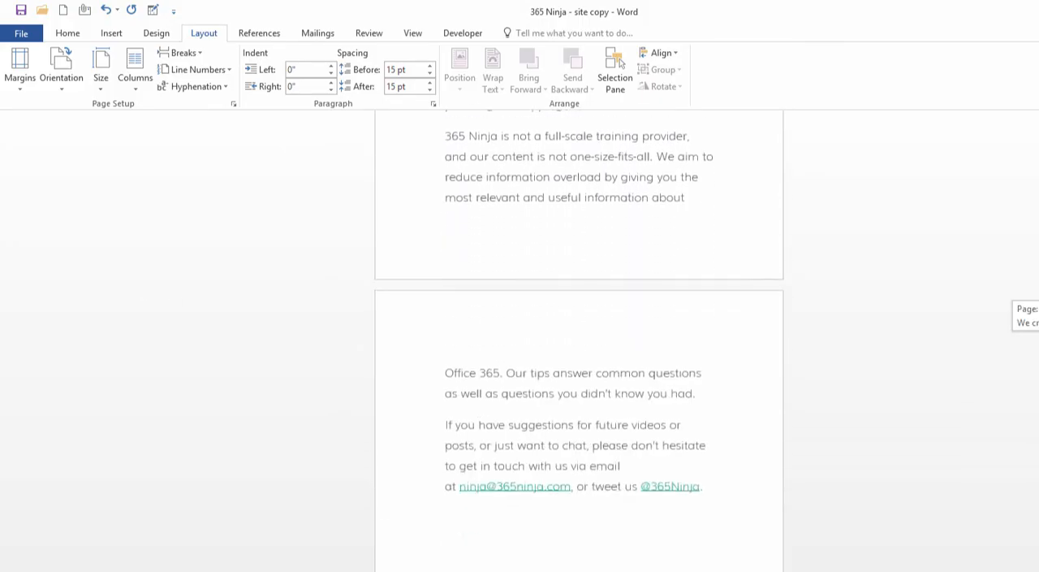
scroll(up, 3)
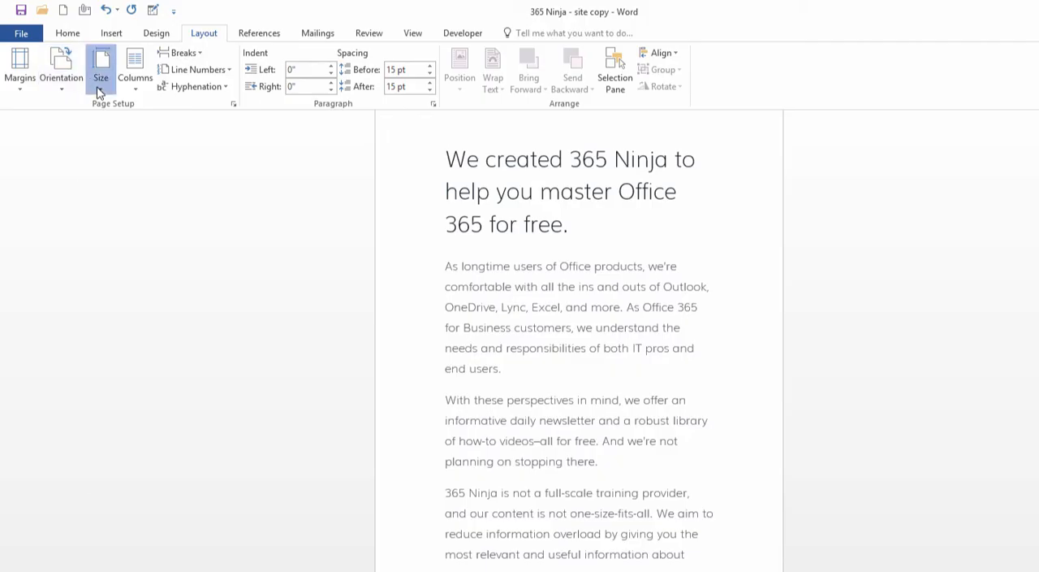
Step: Reach the Page Setup Paper settings via Size > More Paper Sizes for a custom width and height
click(101, 62)
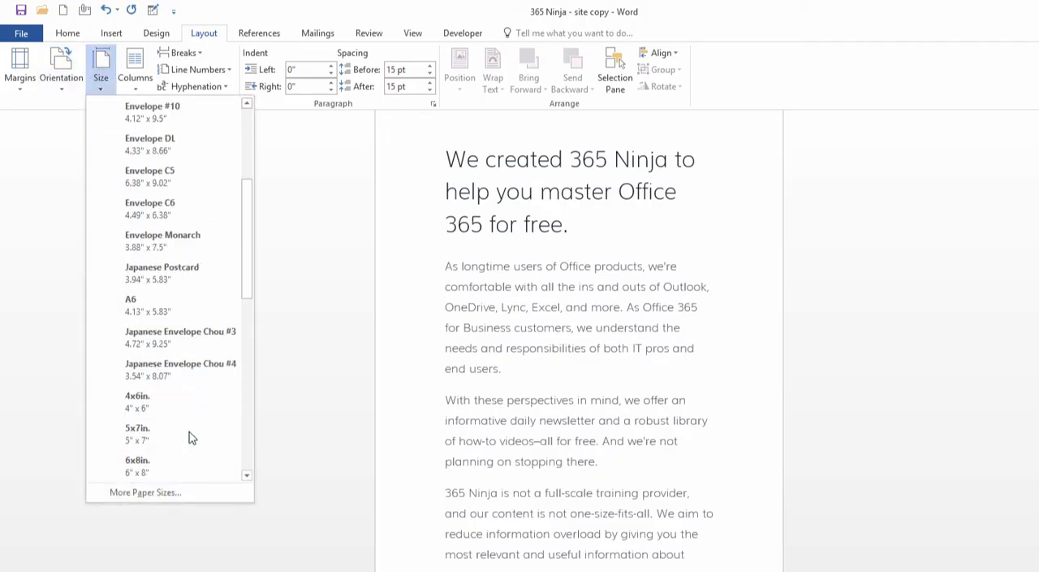
scroll(down, 3)
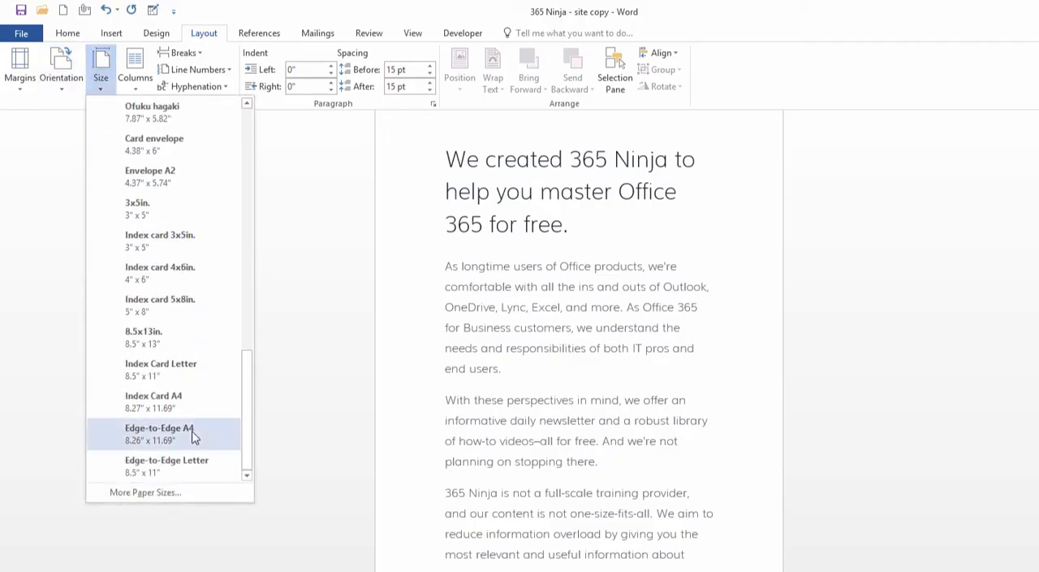
click(146, 492)
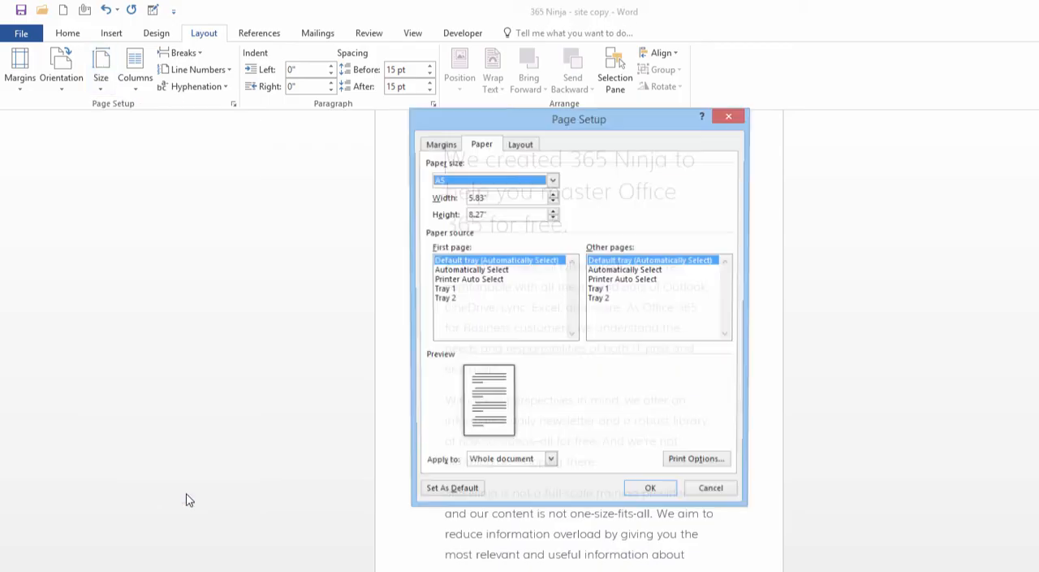